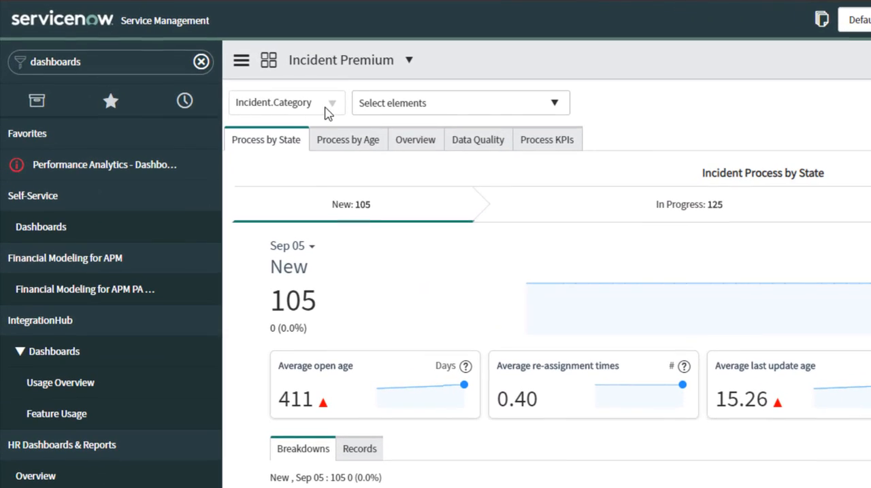
Step: Set the Incident Premium dashboard breakdown to Groups and filter to two group elements
{"action": "left_click", "coordinate": [460, 103]}
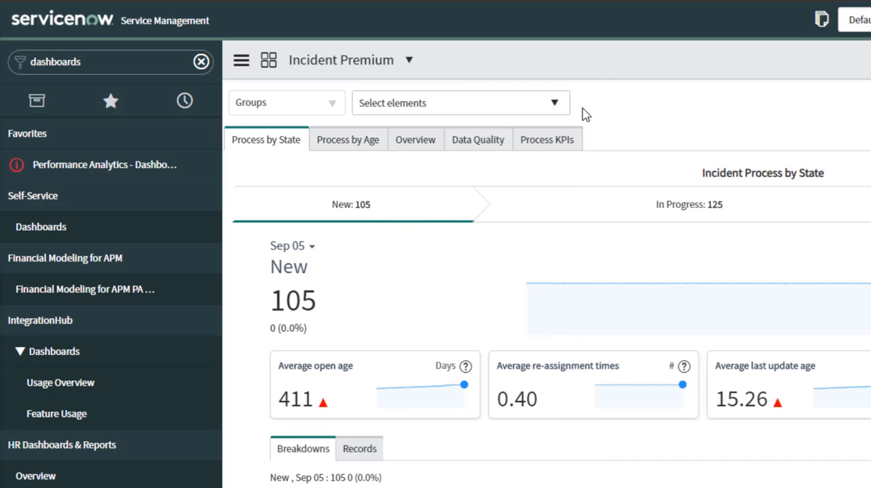
{"action": "left_click", "coordinate": [460, 103]}
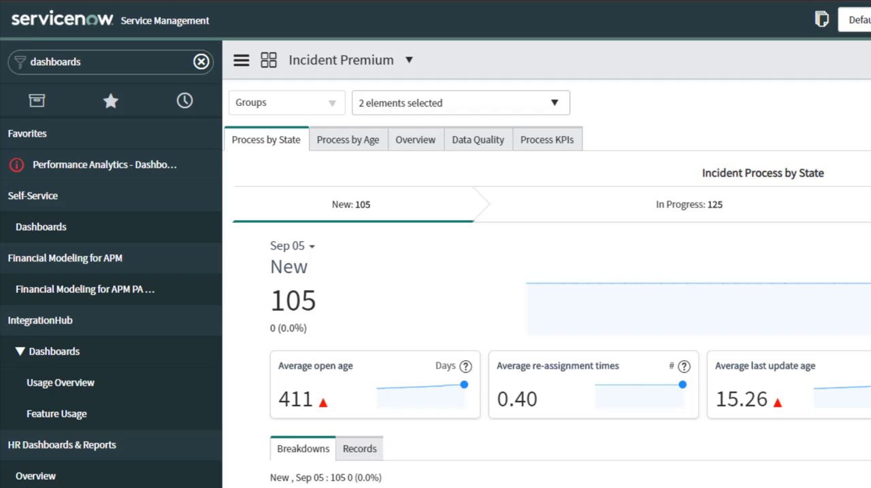